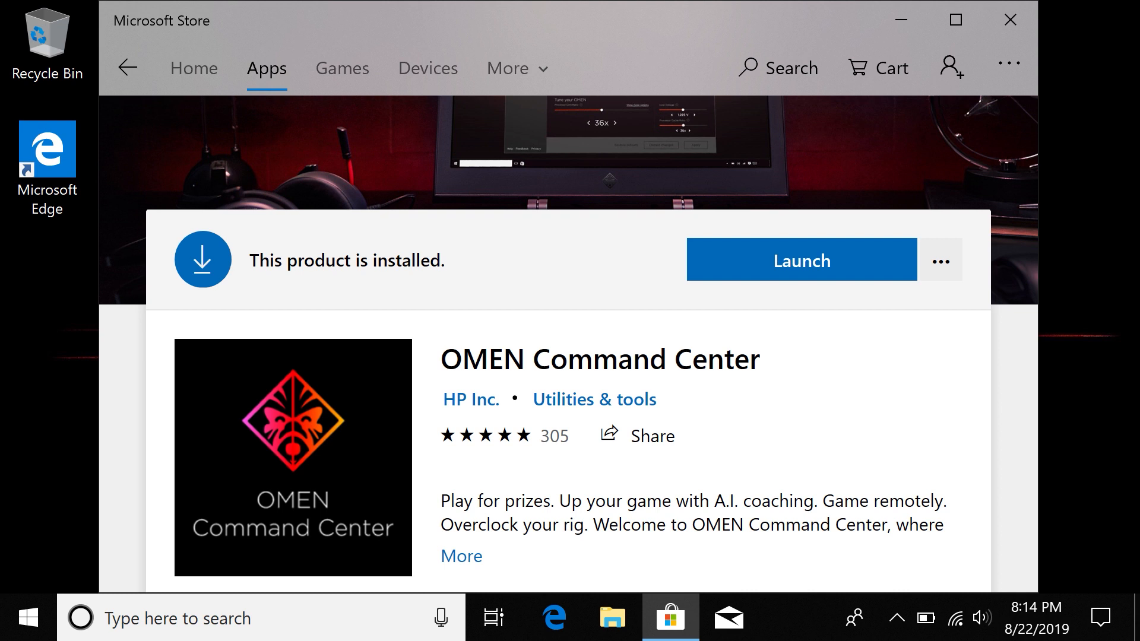
- Close the Microsoft Store window after installing OMEN Command Center, returning to the desktop
{"action": "left_click", "coordinate": [800, 260]}
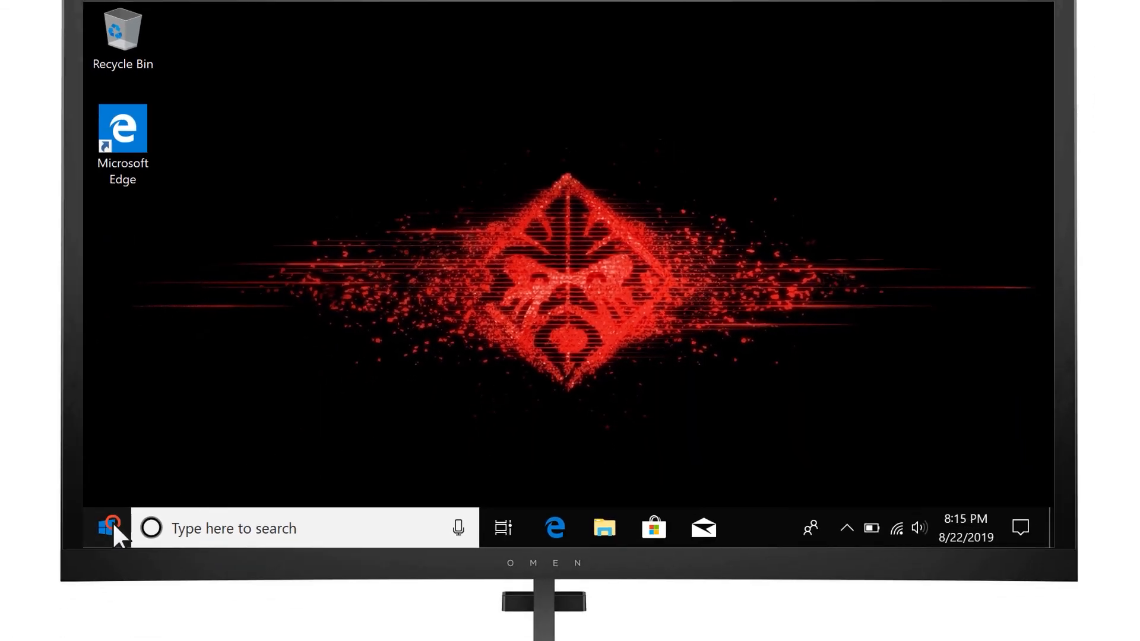
- Search 'OMEN Command Center' from the Start menu and launch the app
{"action": "type", "text": "OMEN Command Center"}
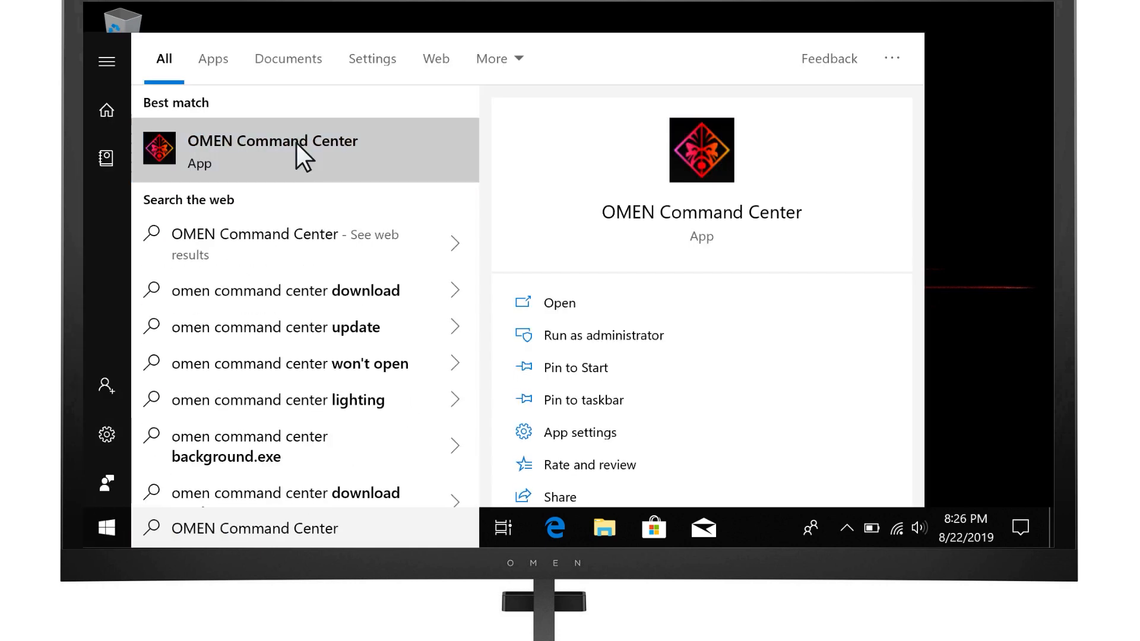
{"action": "left_click", "coordinate": [272, 150]}
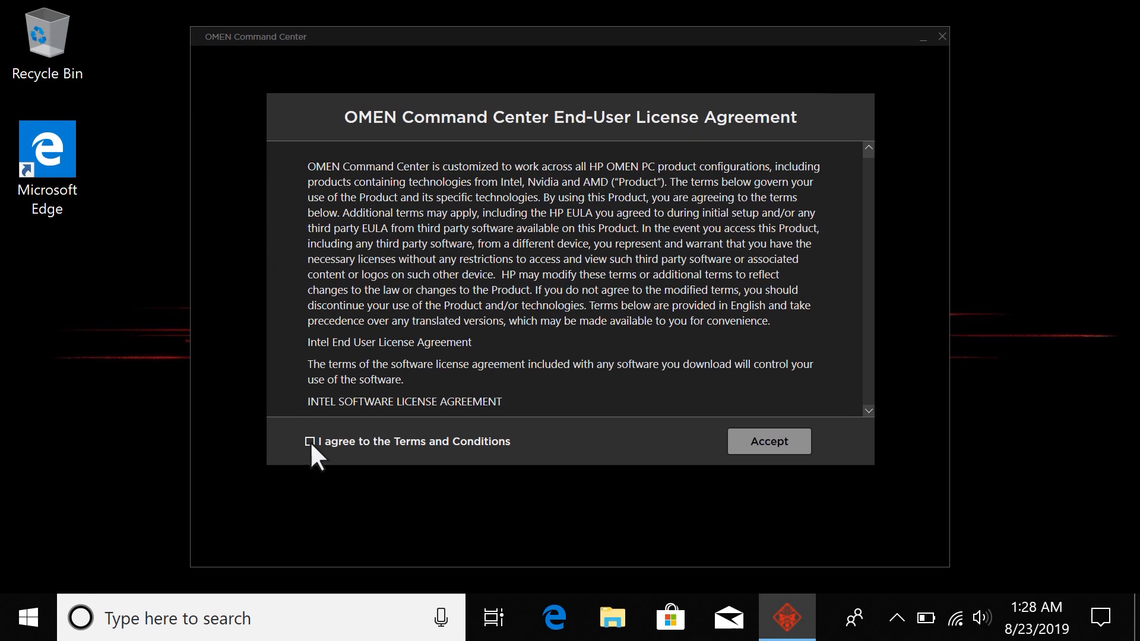
- Accept the license terms and answer Yes to the gaming services and Versus Systems data notices
{"action": "left_click", "coordinate": [309, 442]}
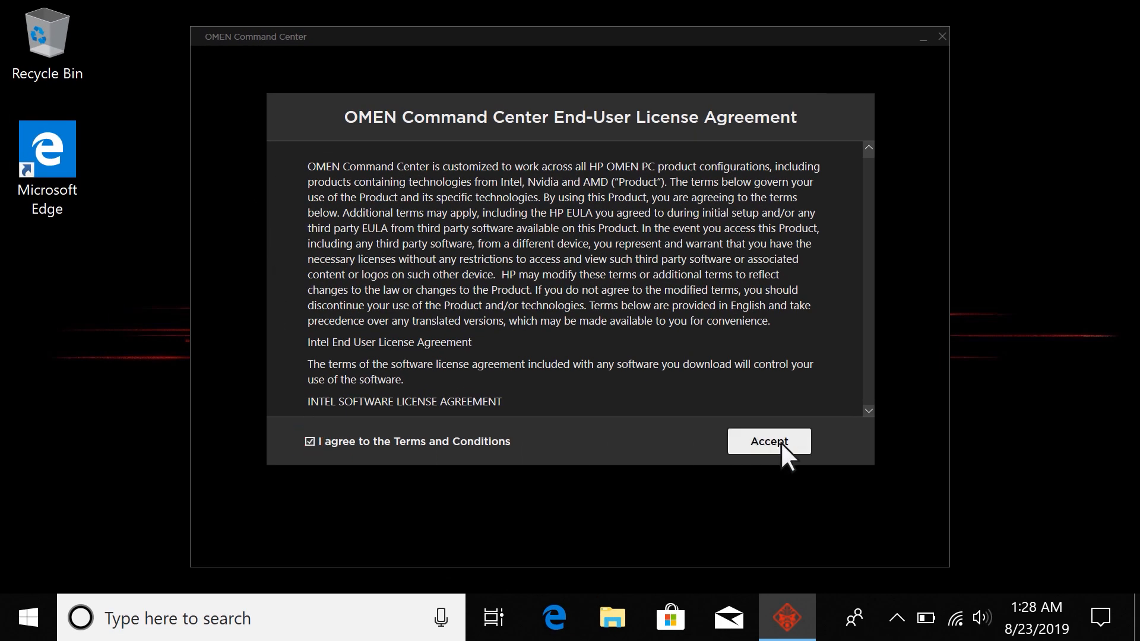
{"action": "left_click", "coordinate": [769, 442]}
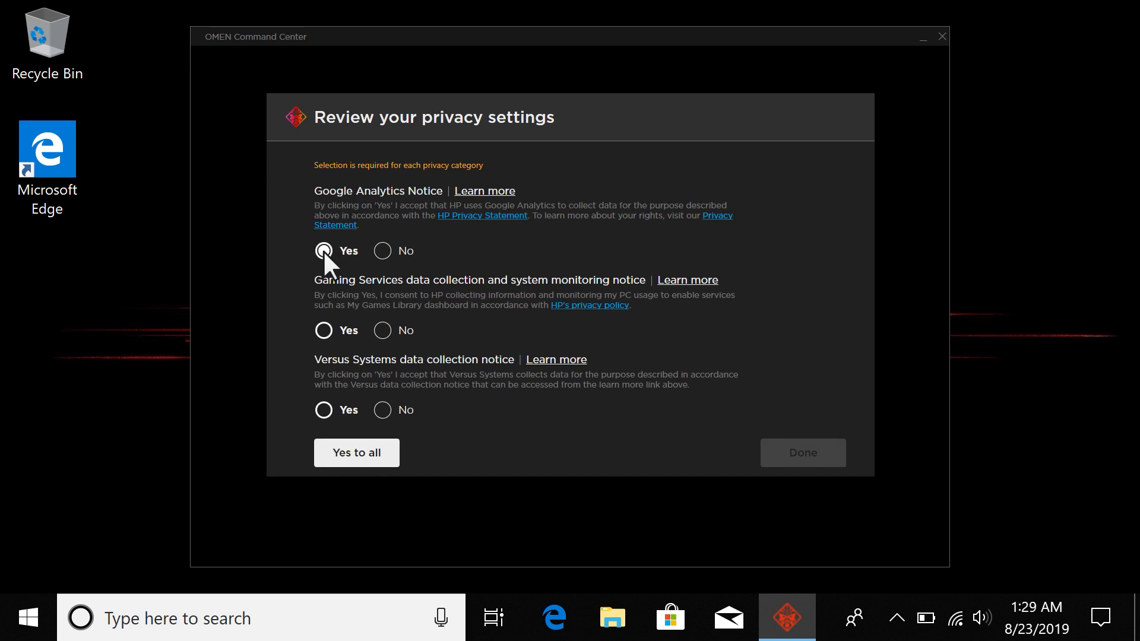
{"action": "left_click", "coordinate": [323, 410]}
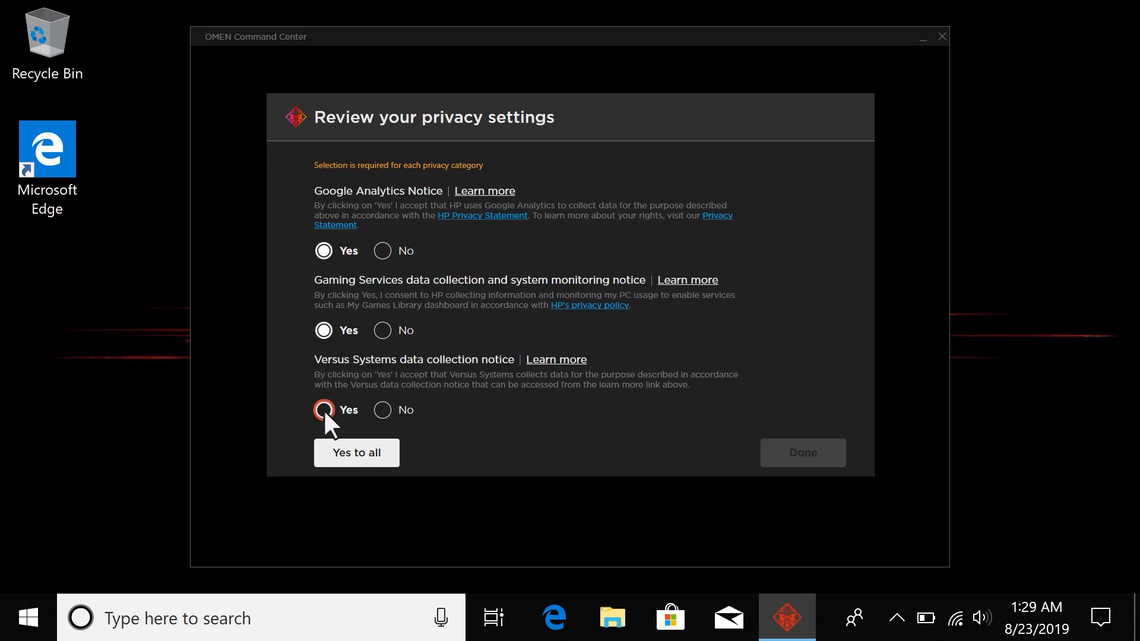
{"action": "left_click", "coordinate": [802, 452]}
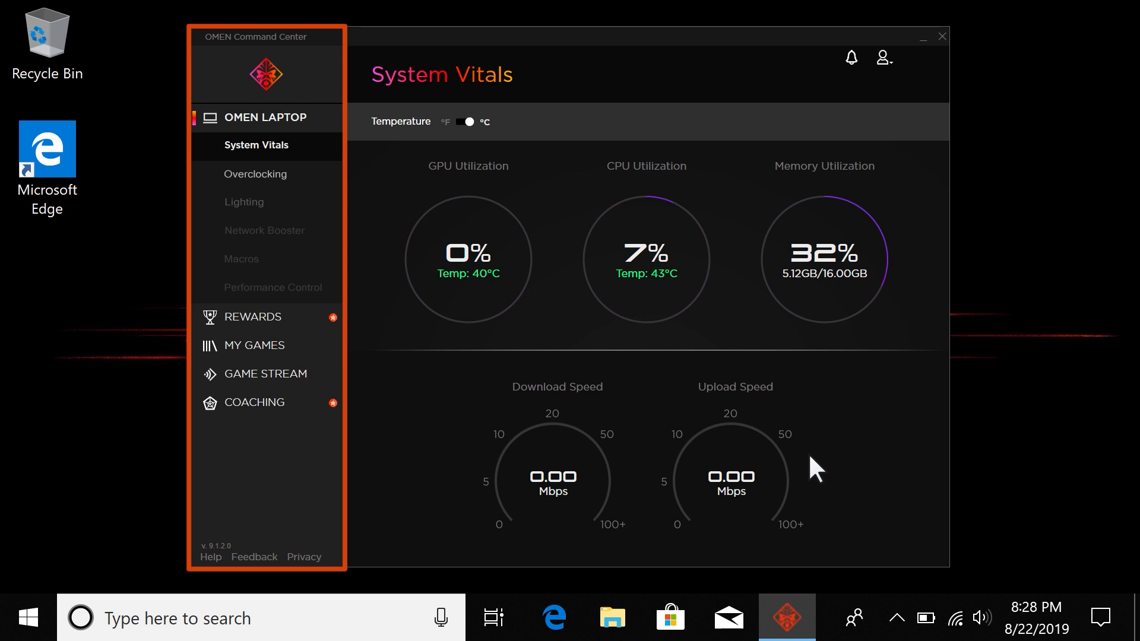
- Finish setup and view System Vitals with GPU, CPU and memory utilization
{"action": "left_click", "coordinate": [254, 174]}
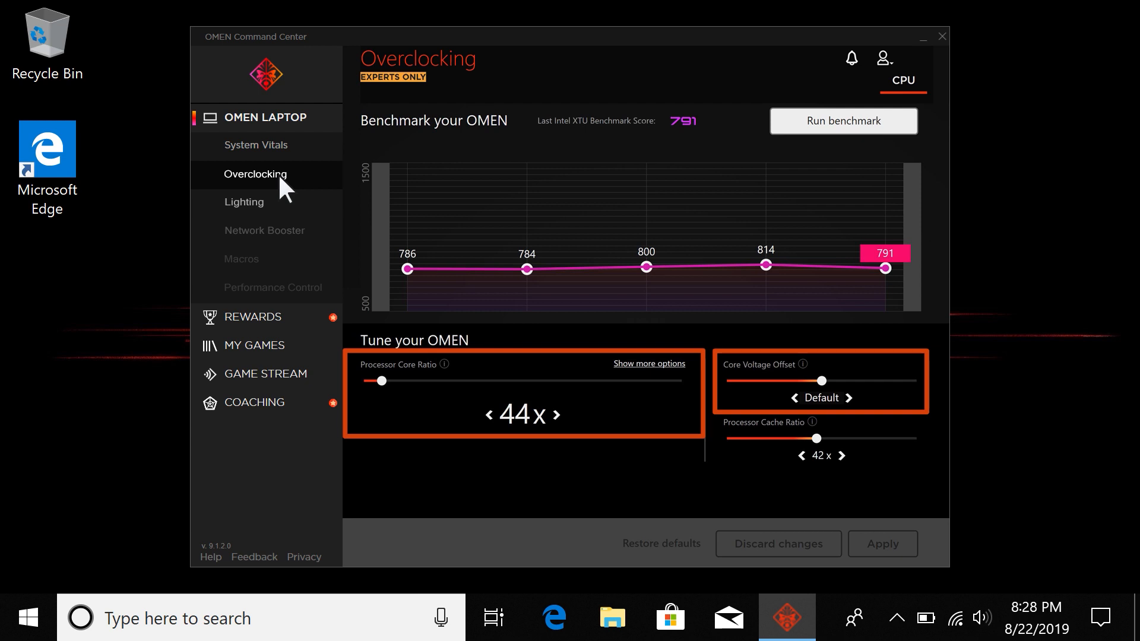
{"action": "mouse_move", "coordinate": [316, 305]}
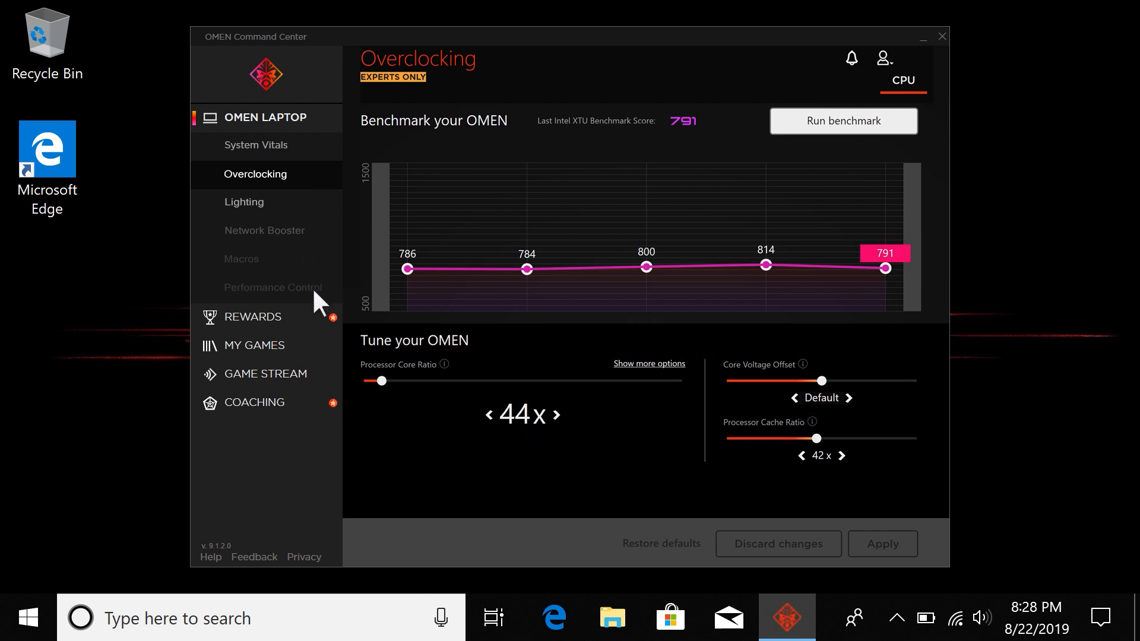
- Switch from Overclocking to the Performance Control page with its mode tiles
{"action": "left_click", "coordinate": [273, 287]}
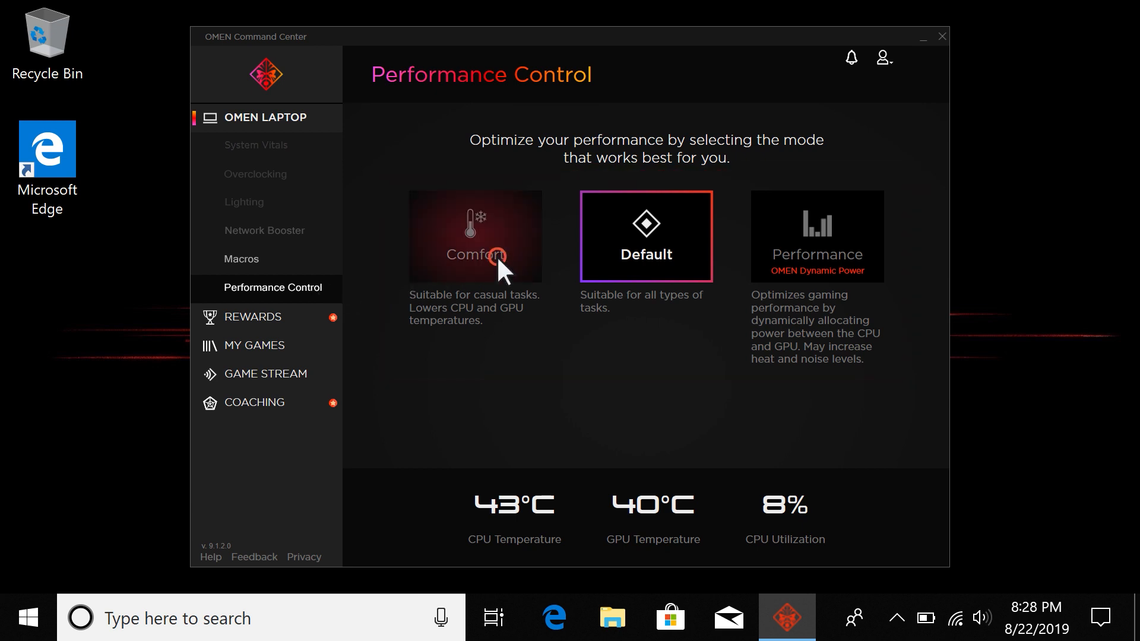
- Try Comfort mode, then leave the laptop in Performance mode
{"action": "left_click", "coordinate": [475, 235]}
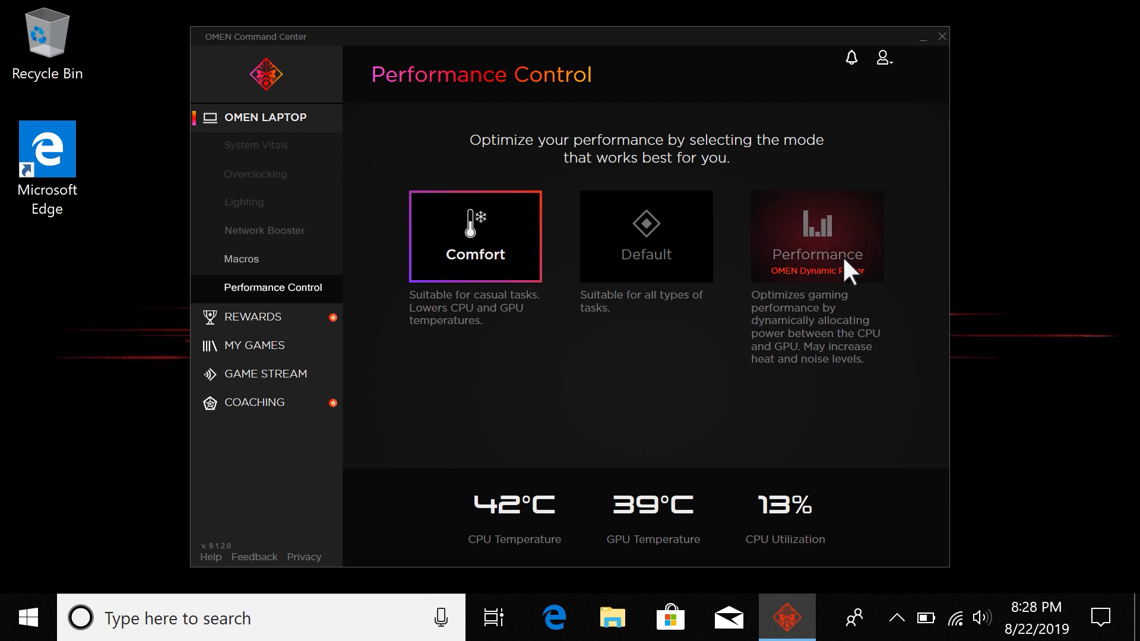
{"action": "left_click", "coordinate": [817, 235]}
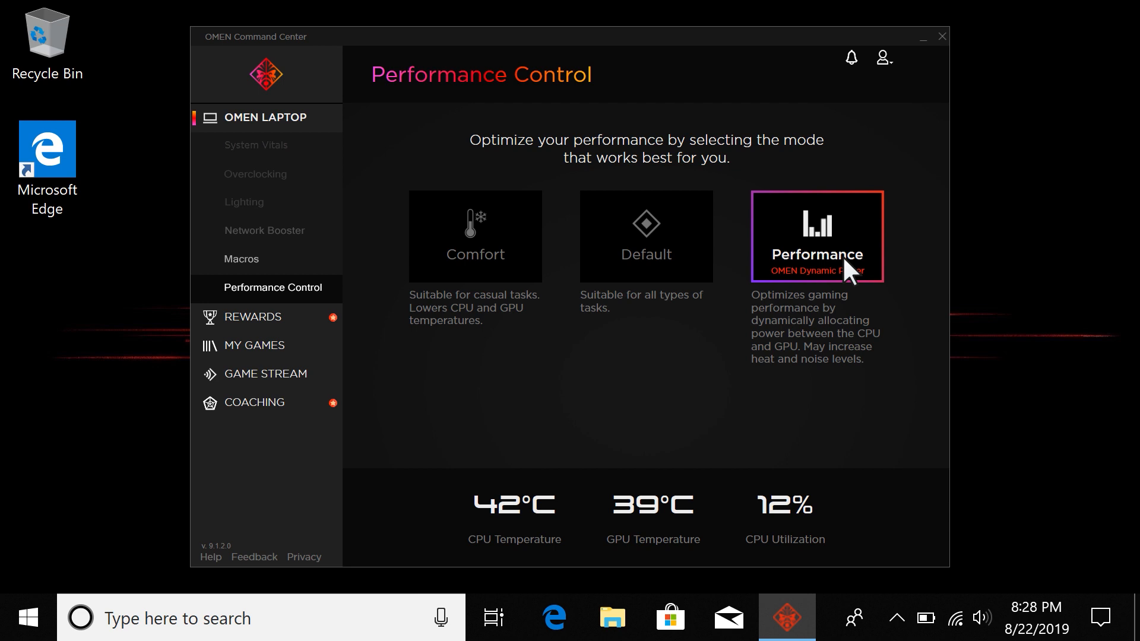
{"action": "mouse_move", "coordinate": [453, 255]}
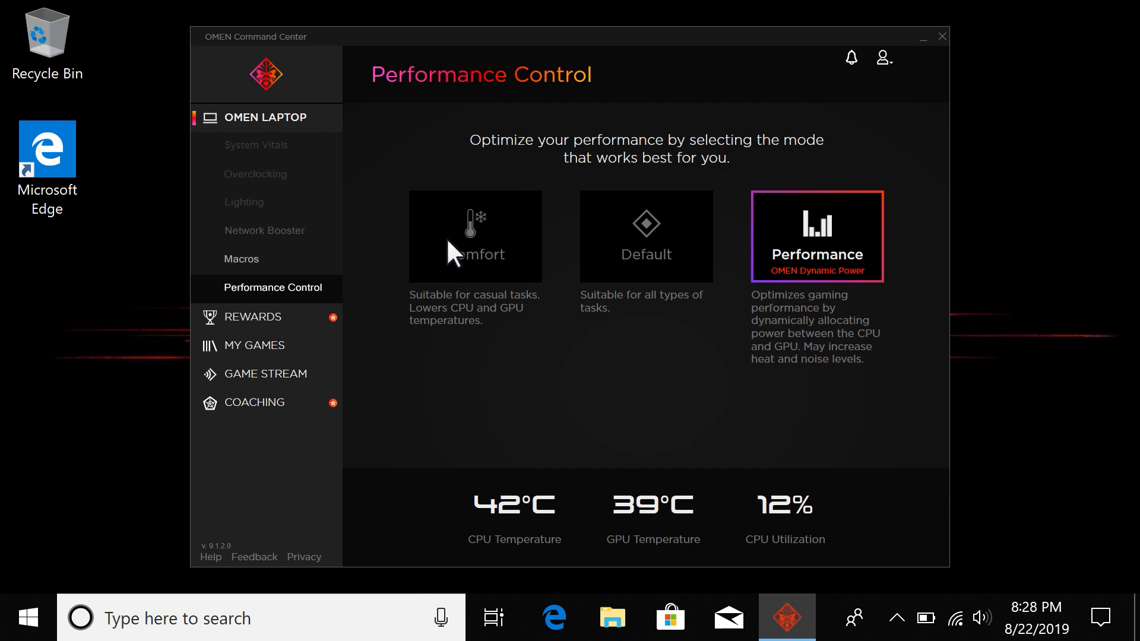
{"action": "left_click", "coordinate": [264, 230]}
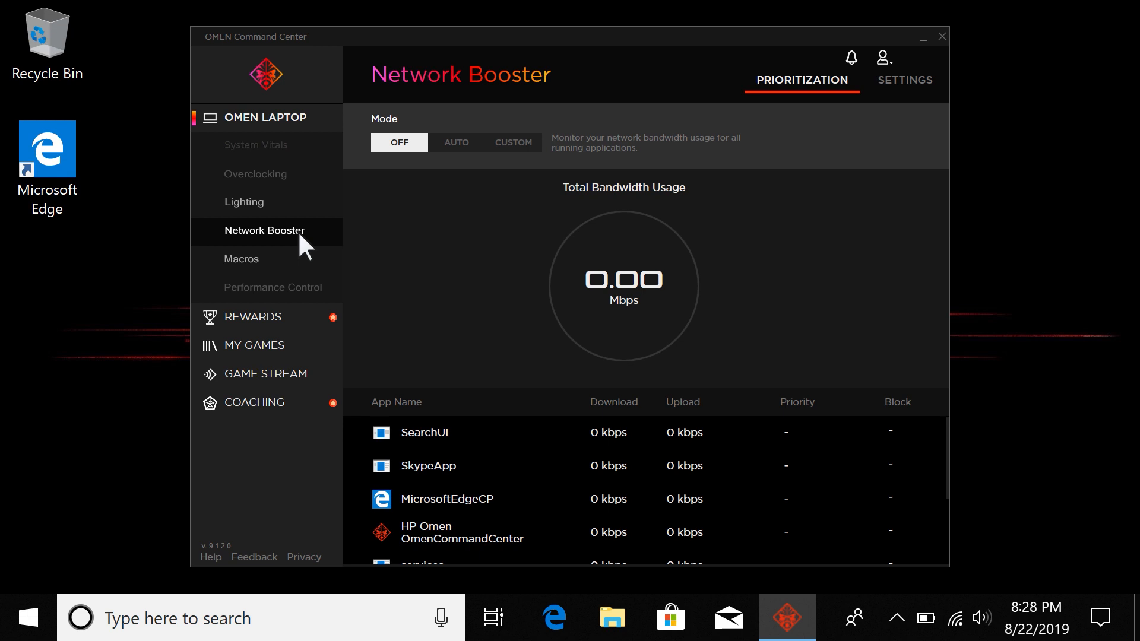
- In Network Booster, try Auto then set the mode to Custom with per-app priorities
{"action": "left_click", "coordinate": [456, 142]}
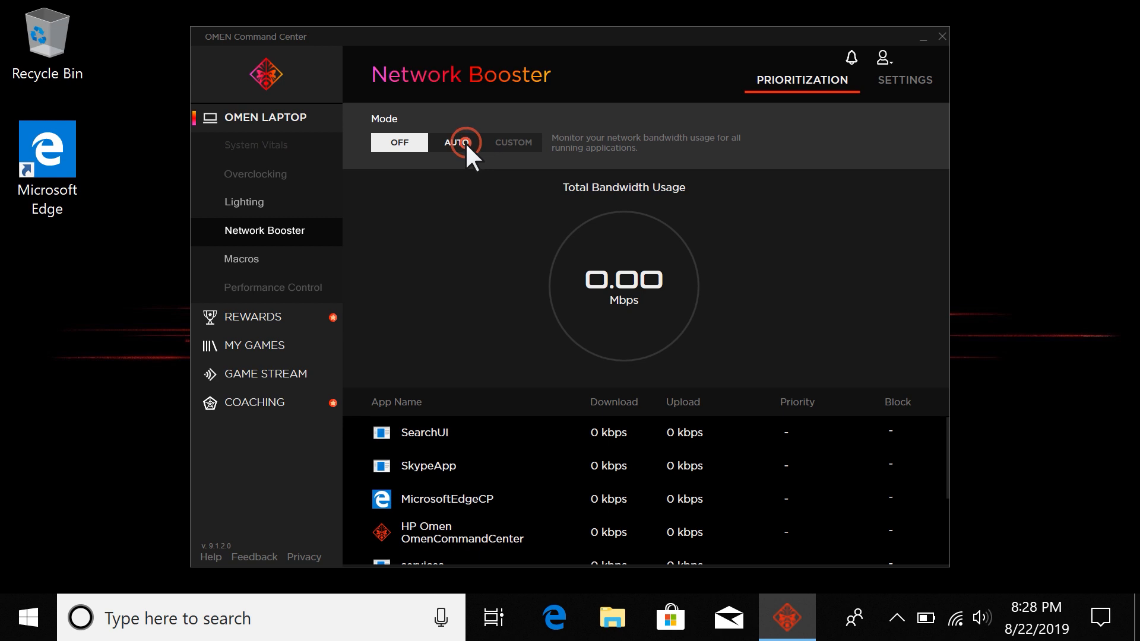
{"action": "left_click", "coordinate": [456, 141]}
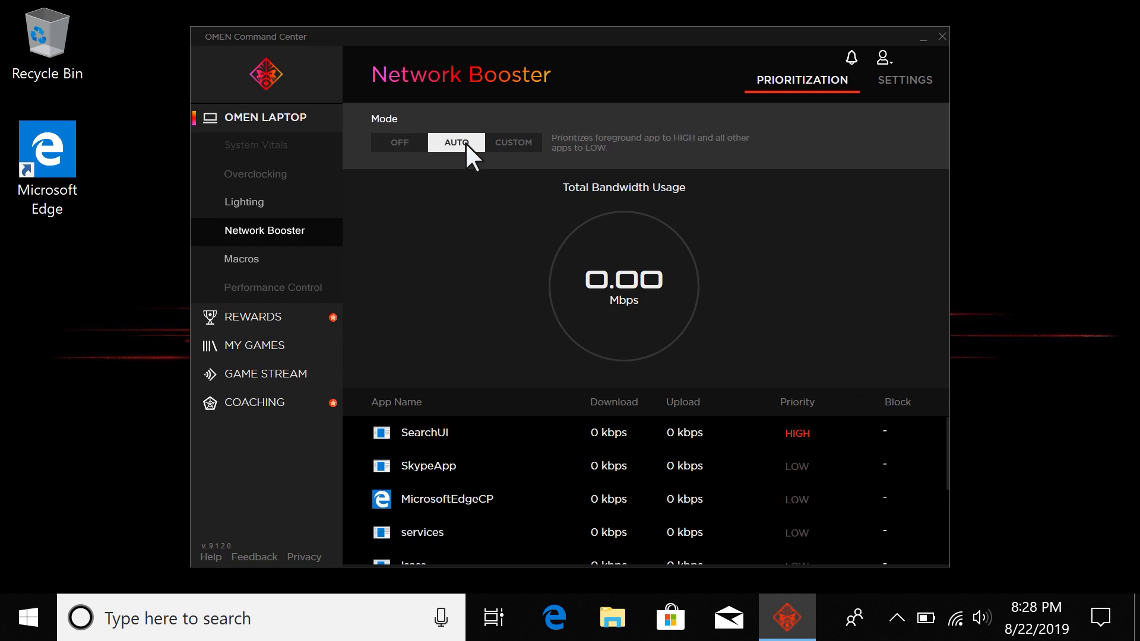
{"action": "left_click", "coordinate": [513, 142]}
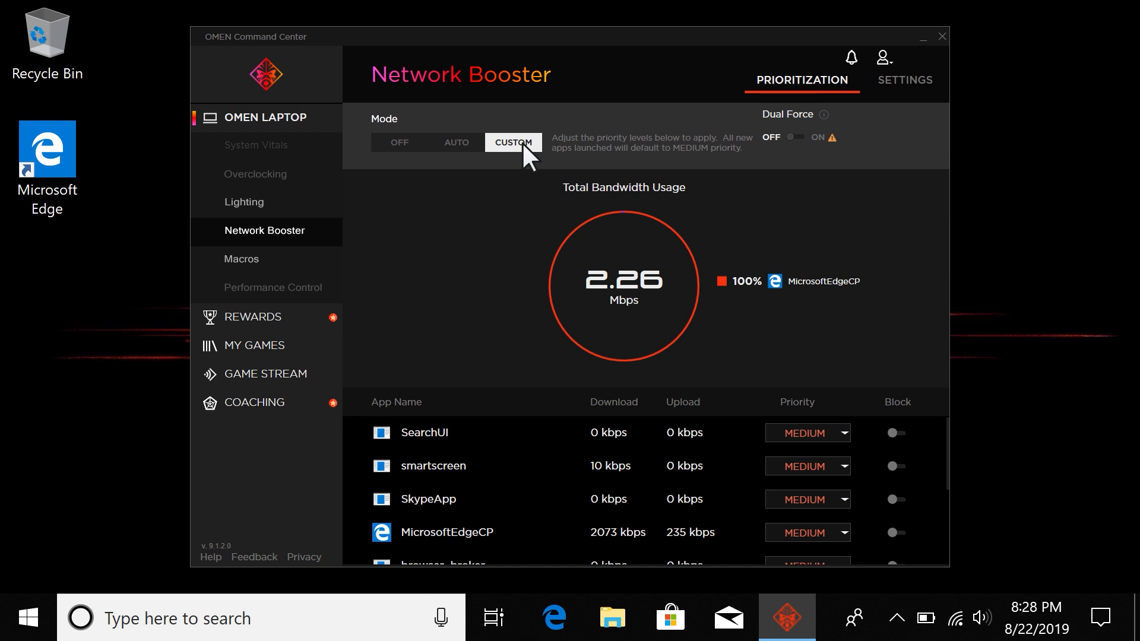
{"action": "mouse_move", "coordinate": [244, 202]}
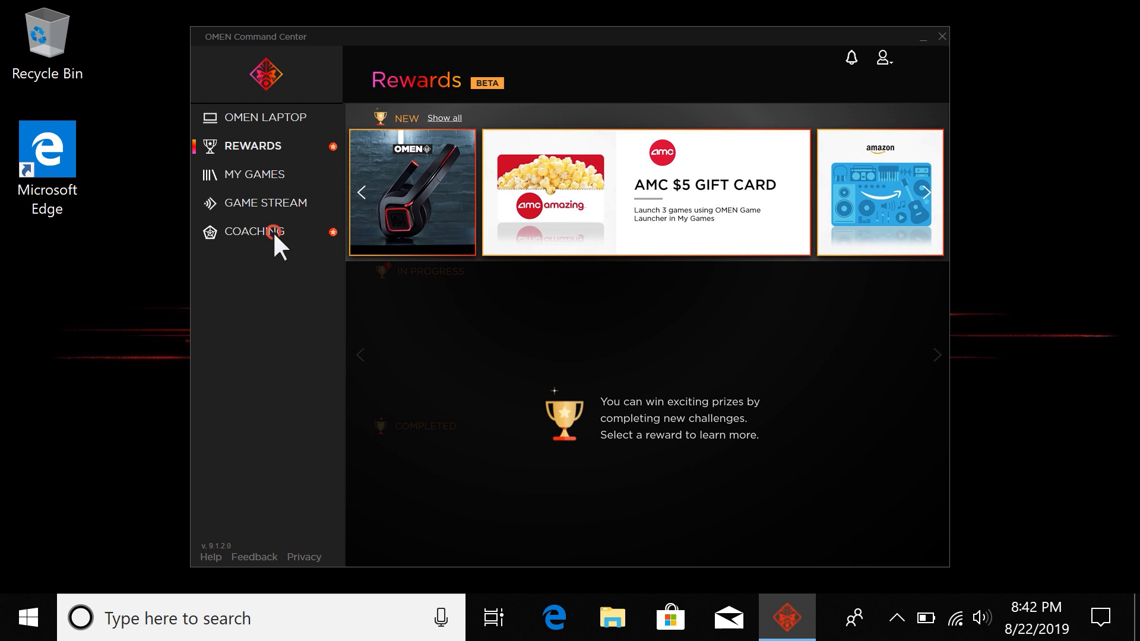
- Move from Rewards to the Coaching page showing the League of Legends Gamer Performance Index
{"action": "left_click", "coordinate": [254, 231]}
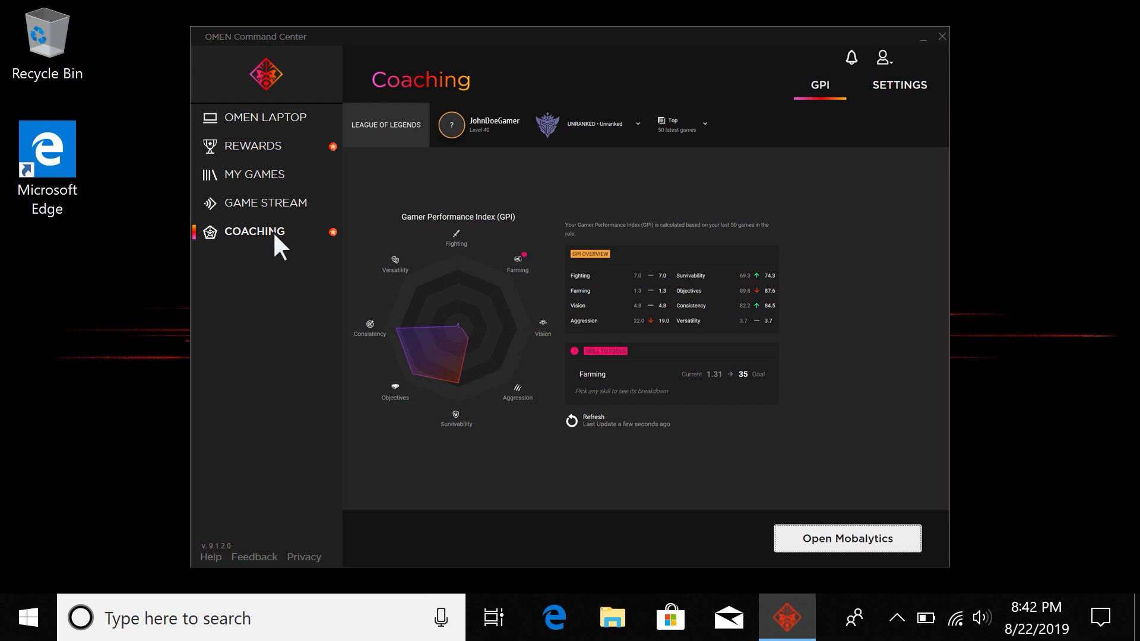
- Show the My Games launcher listing Solitaire, Cooking Fever and the Candy Crush titles
{"action": "left_click", "coordinate": [254, 174]}
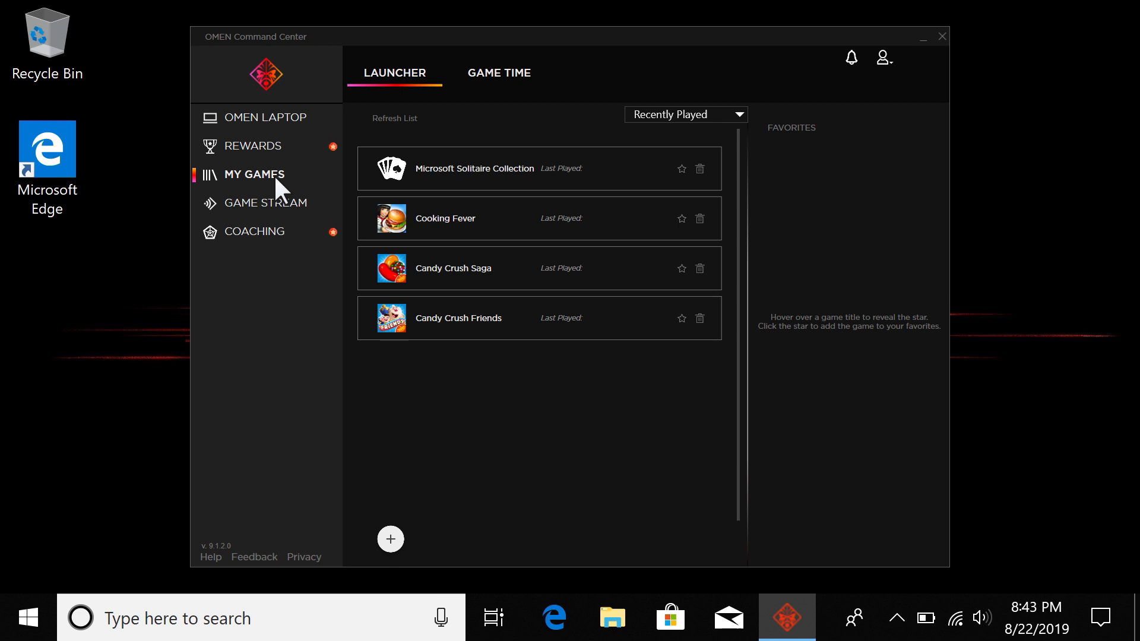
- Go to the Game Stream section and wait for its splash screen to load
{"action": "left_click", "coordinate": [283, 212]}
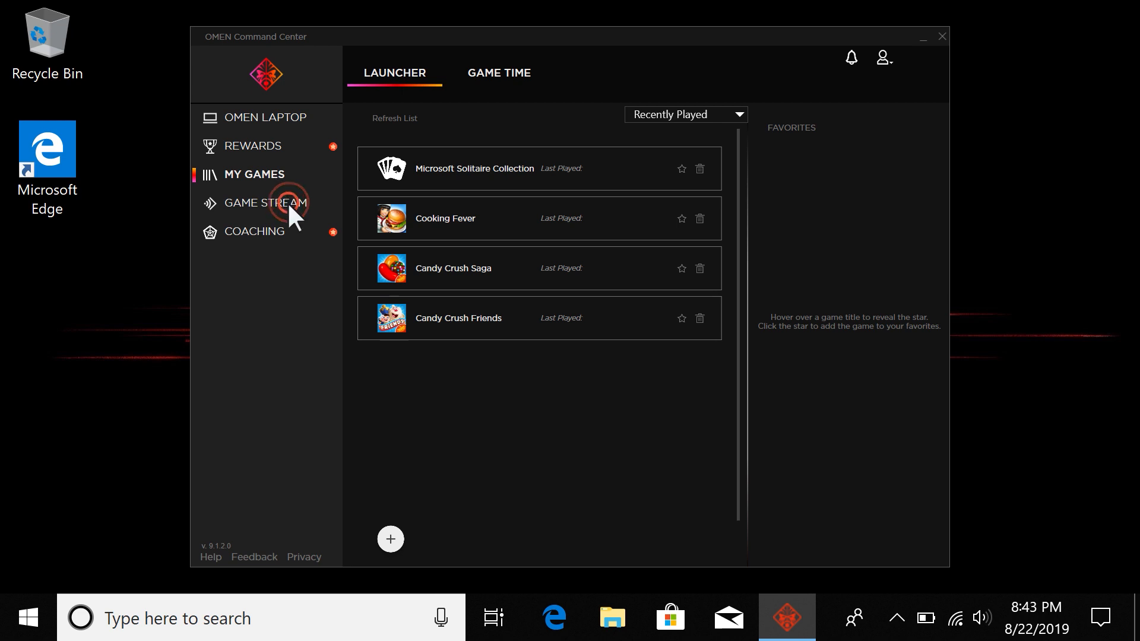
{"action": "left_click", "coordinate": [265, 203]}
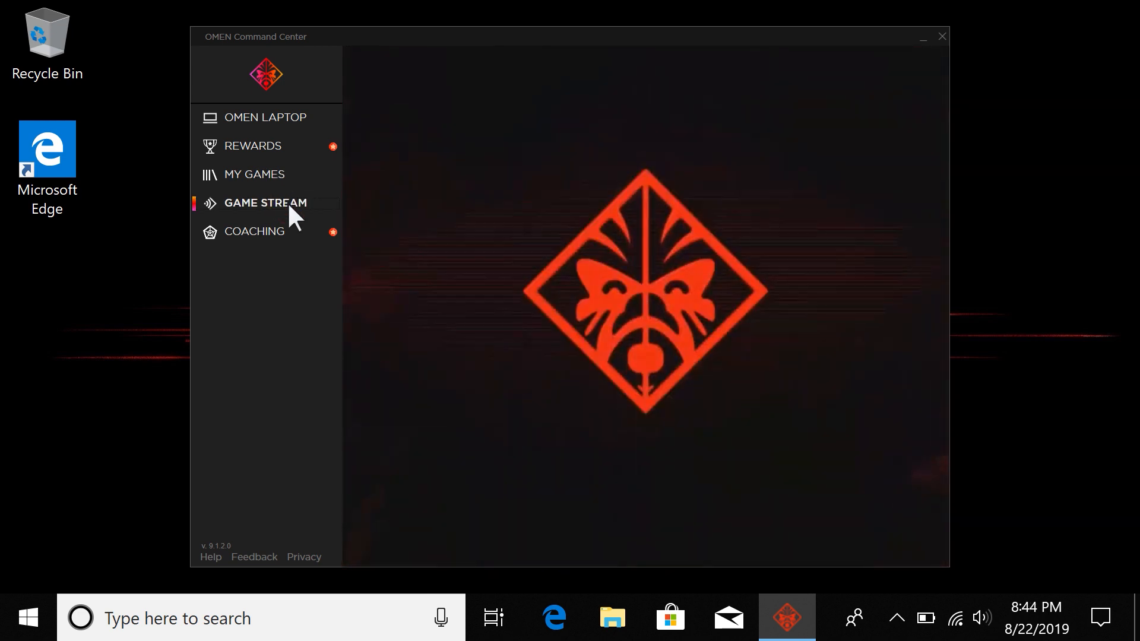
{"action": "left_click", "coordinate": [265, 203]}
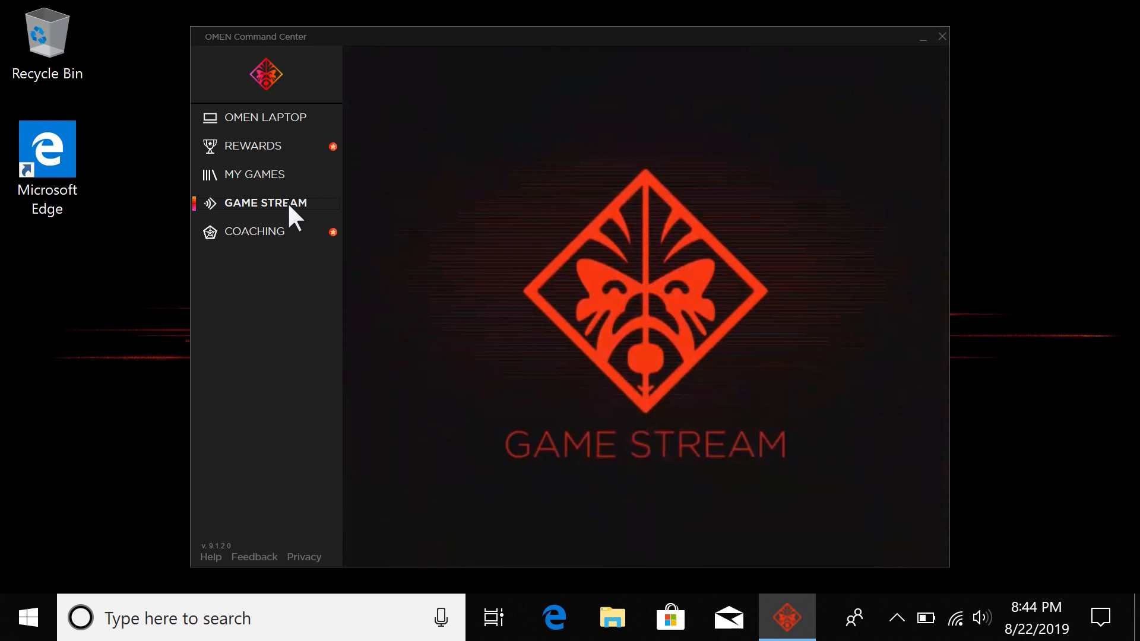